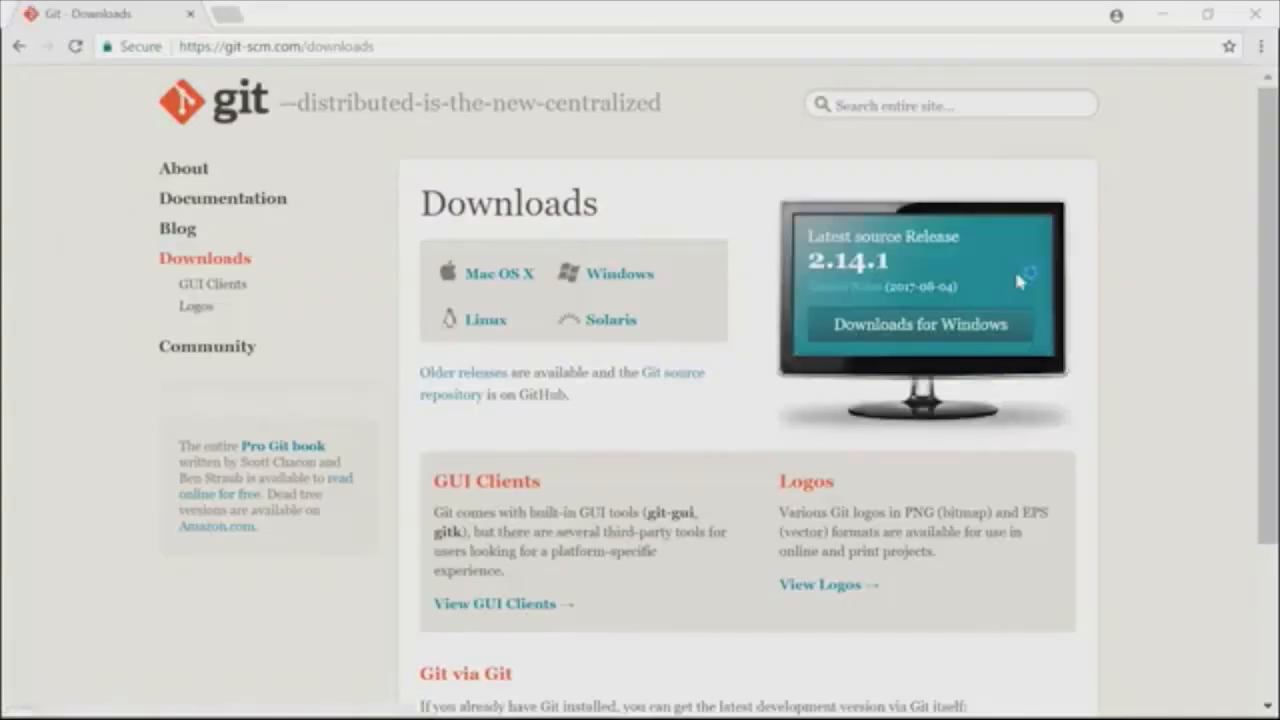
Download the Git for Windows 2.14.1 64-bit installer via the "Downloads for Windows" button
{"action": "left_click", "coordinate": [920, 324]}
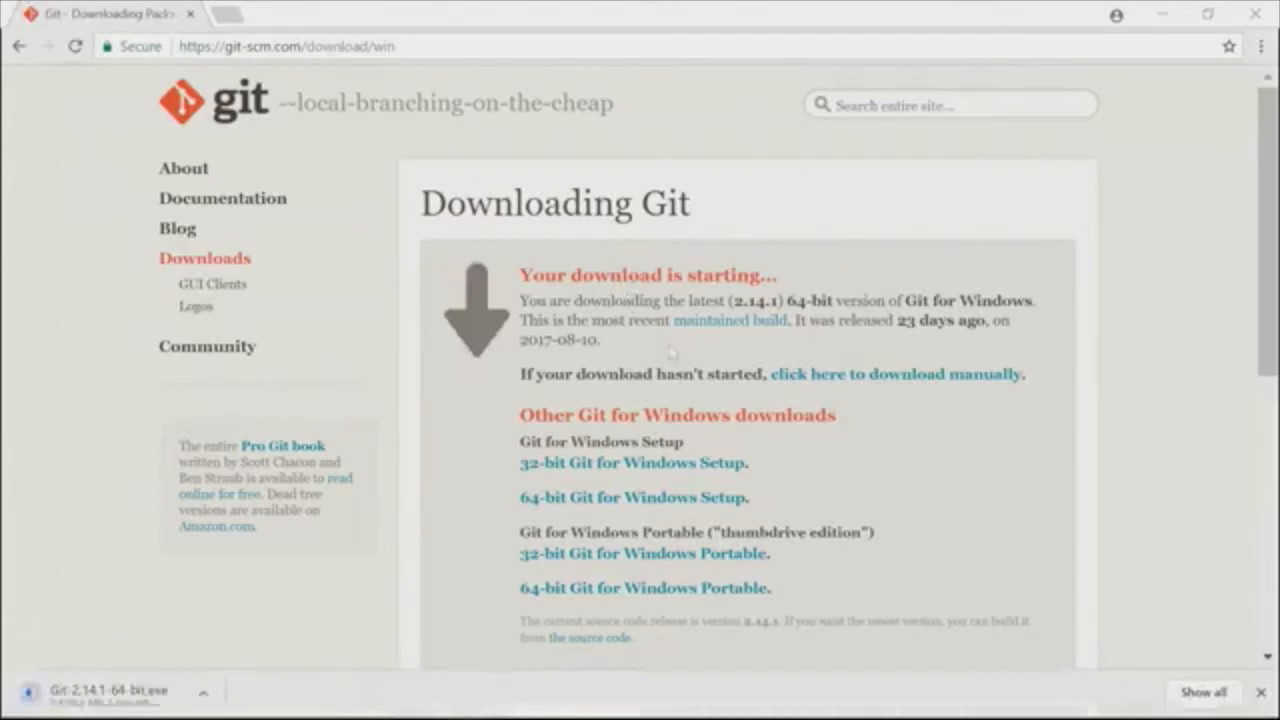